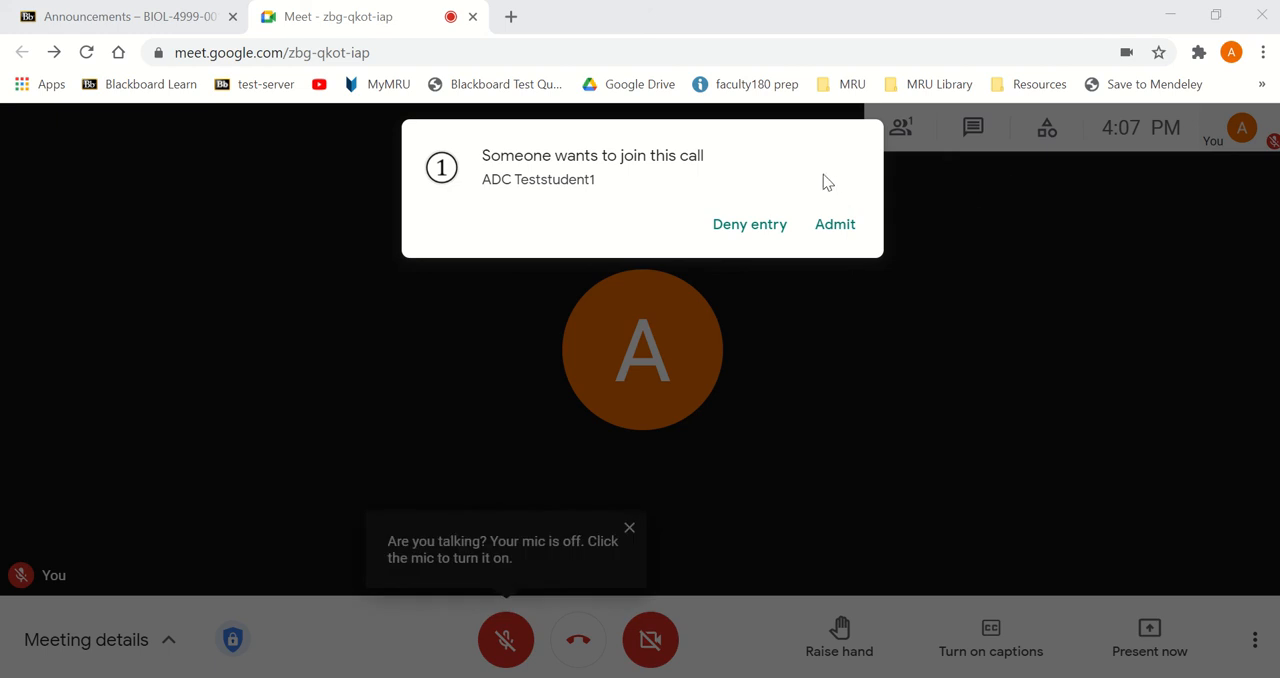
pyautogui.moveTo(650, 193)
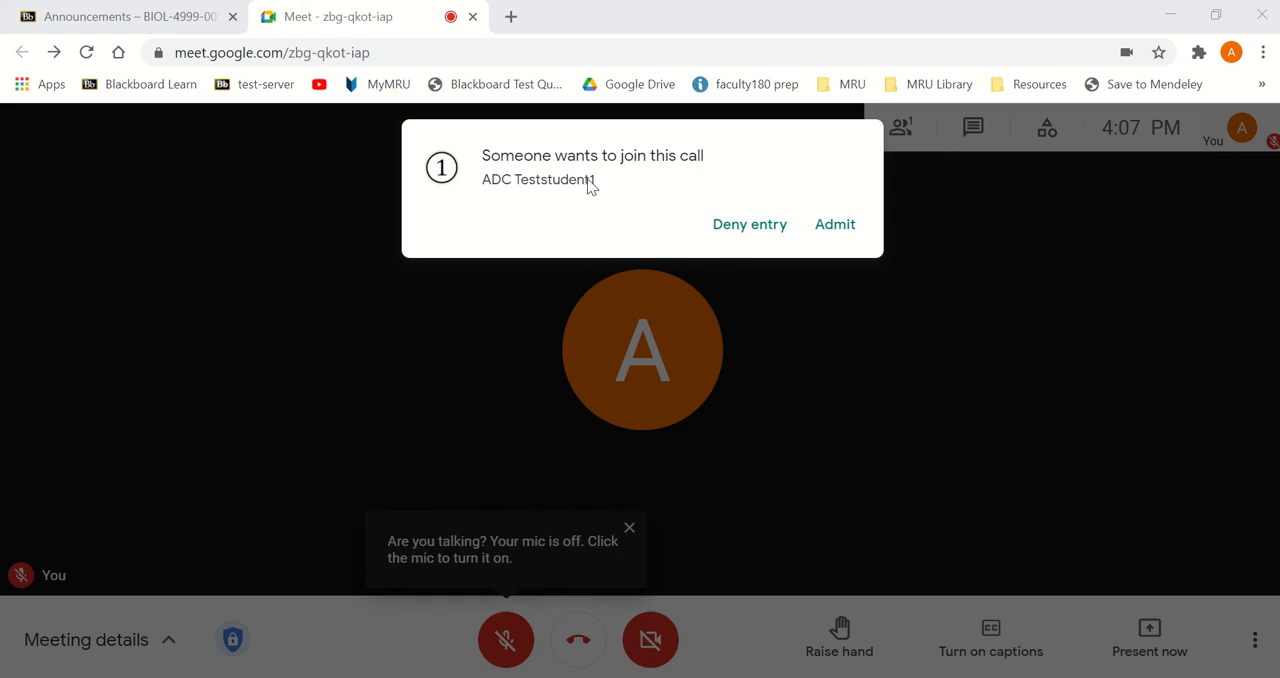
pyautogui.moveTo(817, 164)
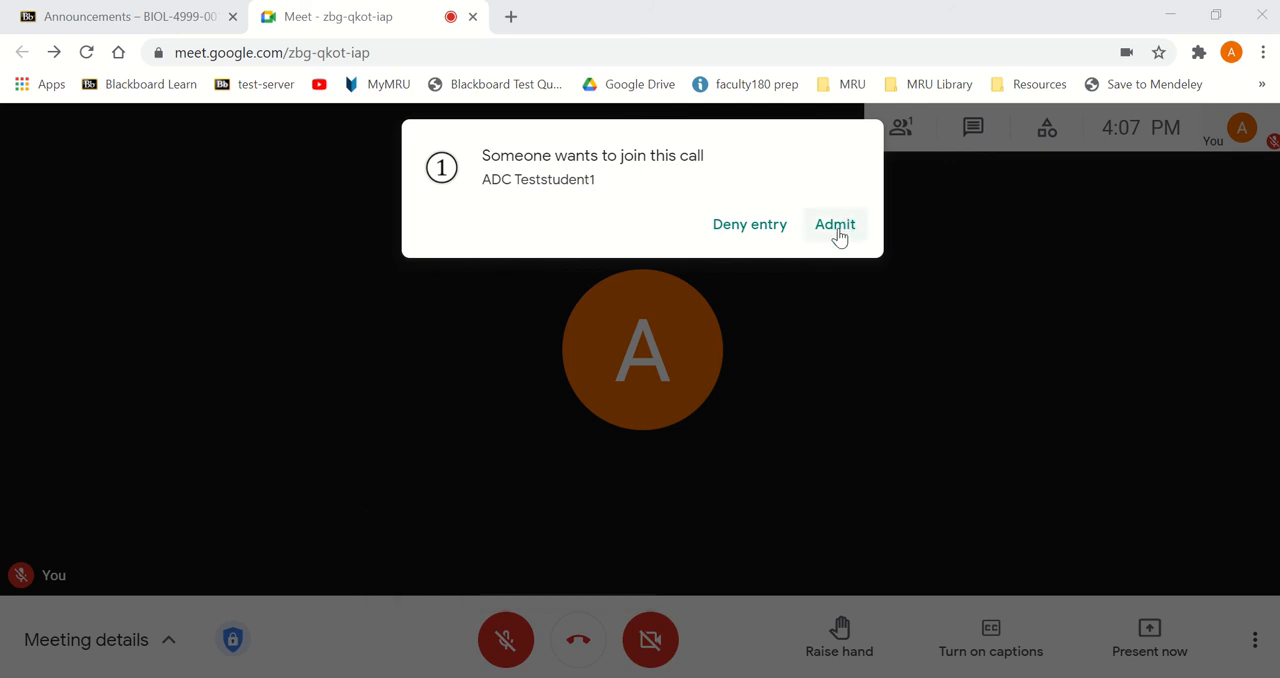
# Admit the waiting student so the call shows two participants.
pyautogui.click(835, 224)
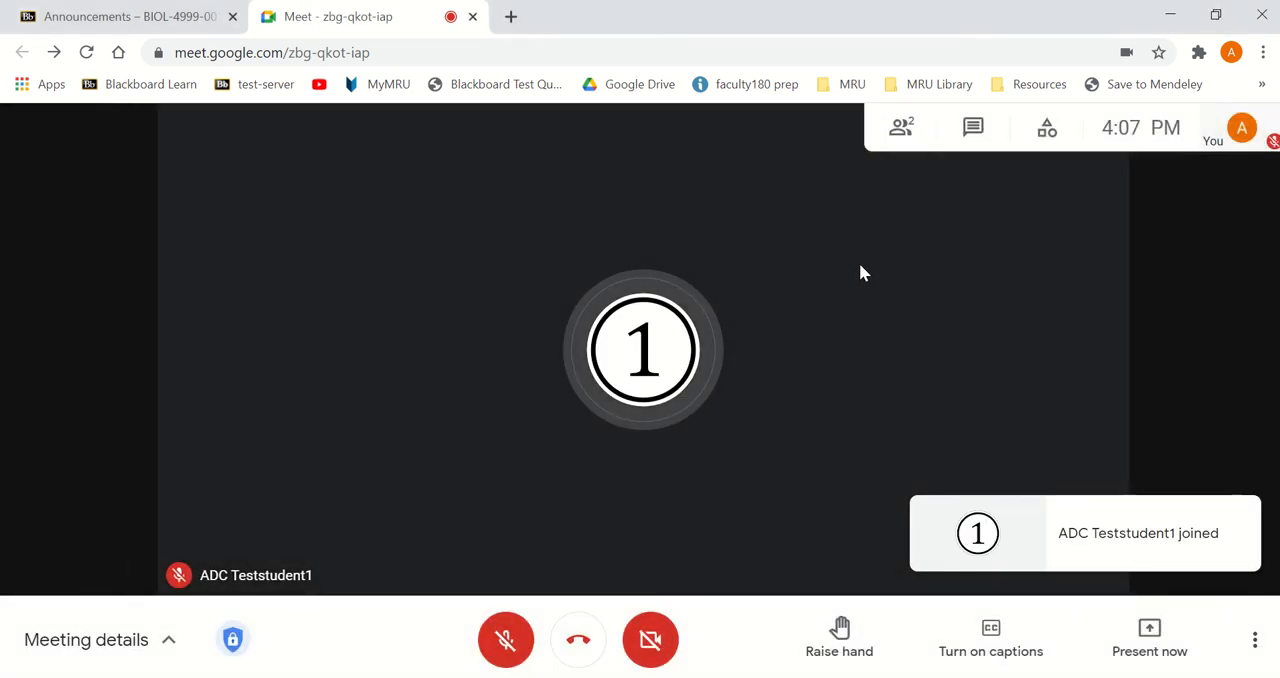
pyautogui.click(577, 639)
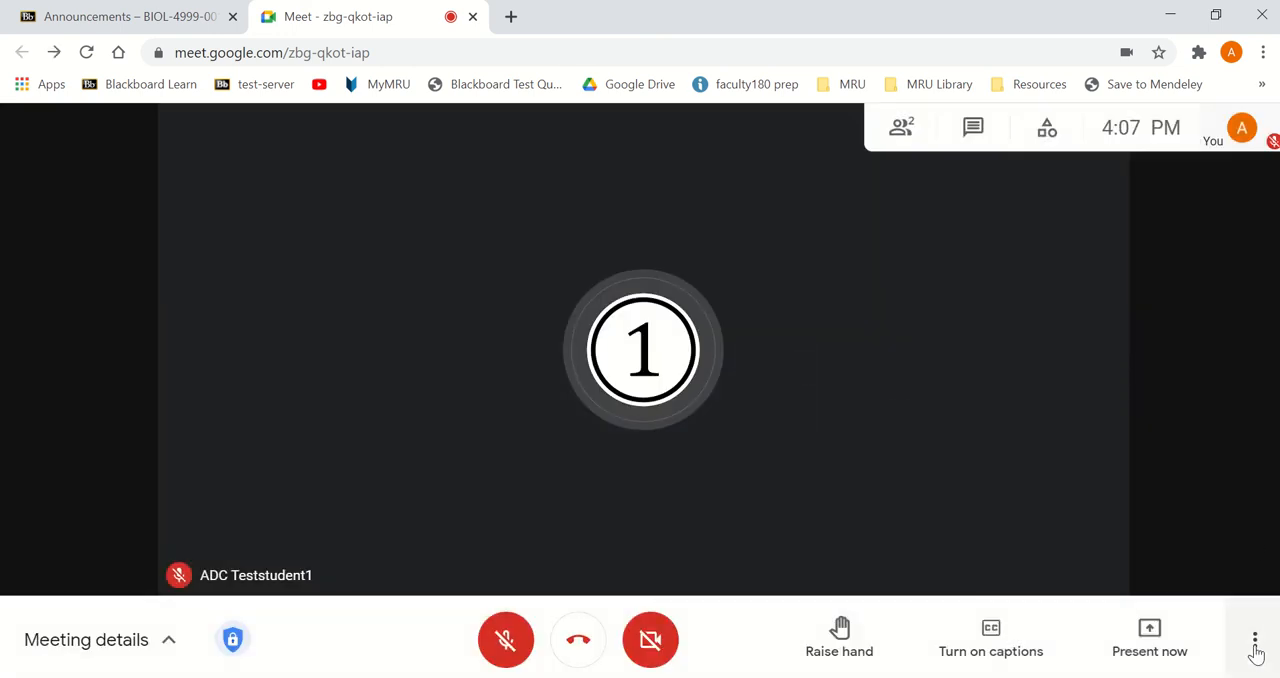
# Switch on Quick access in Settings > Host controls and close Settings.
pyautogui.click(1256, 641)
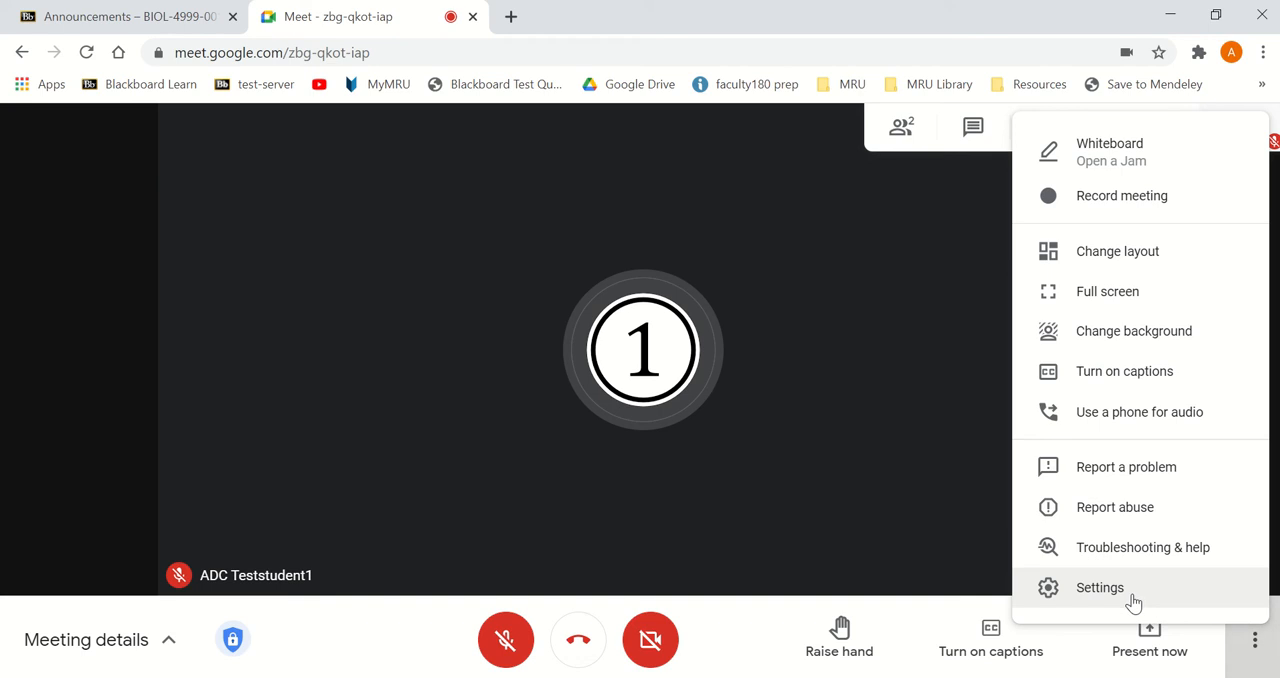
pyautogui.click(1120, 587)
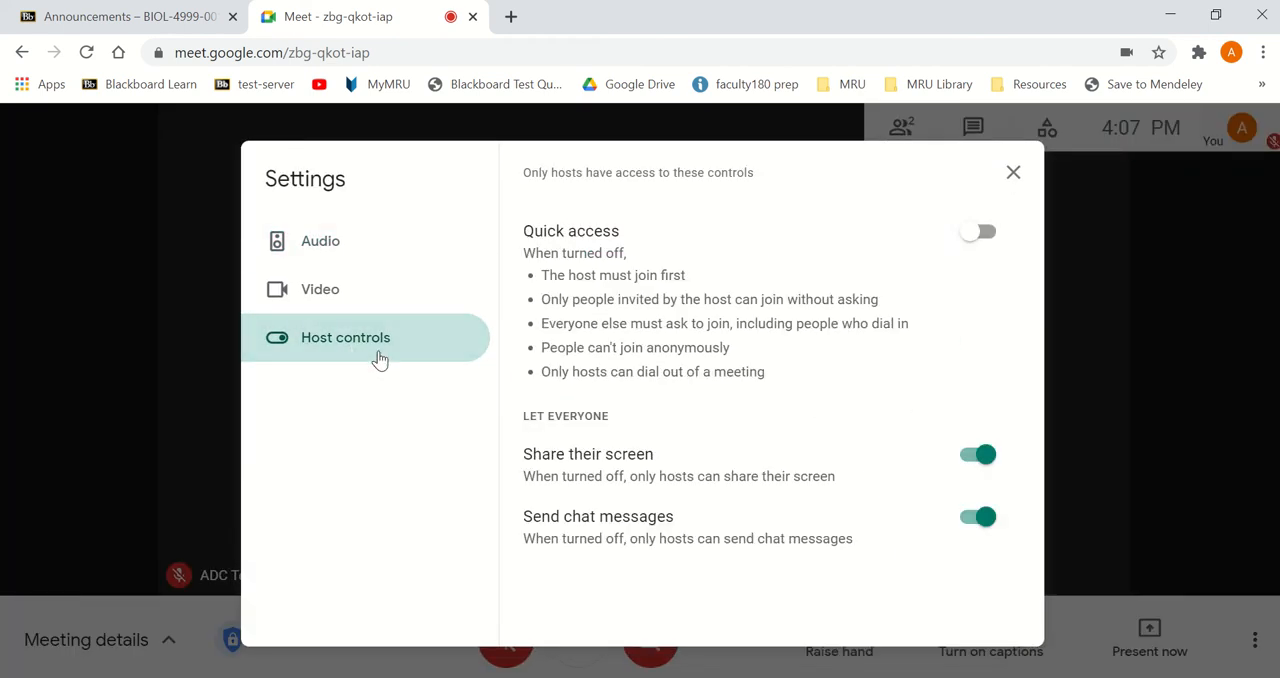
pyautogui.moveTo(866, 245)
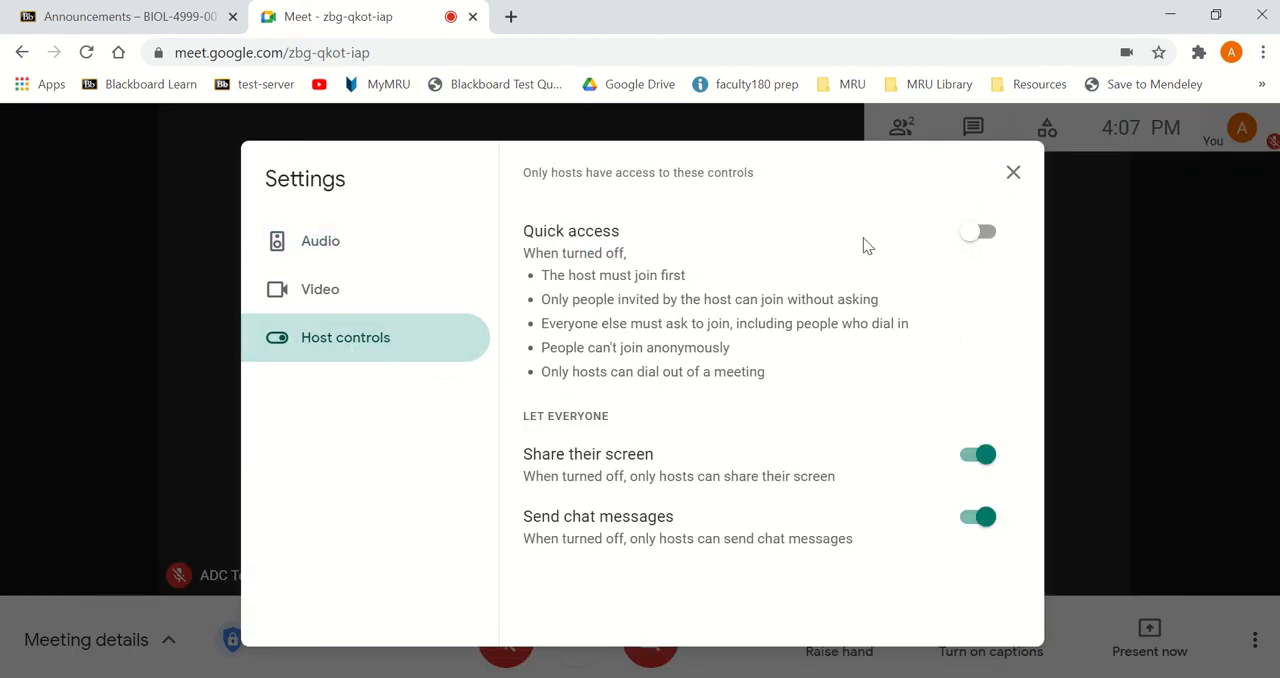
pyautogui.moveTo(902, 251)
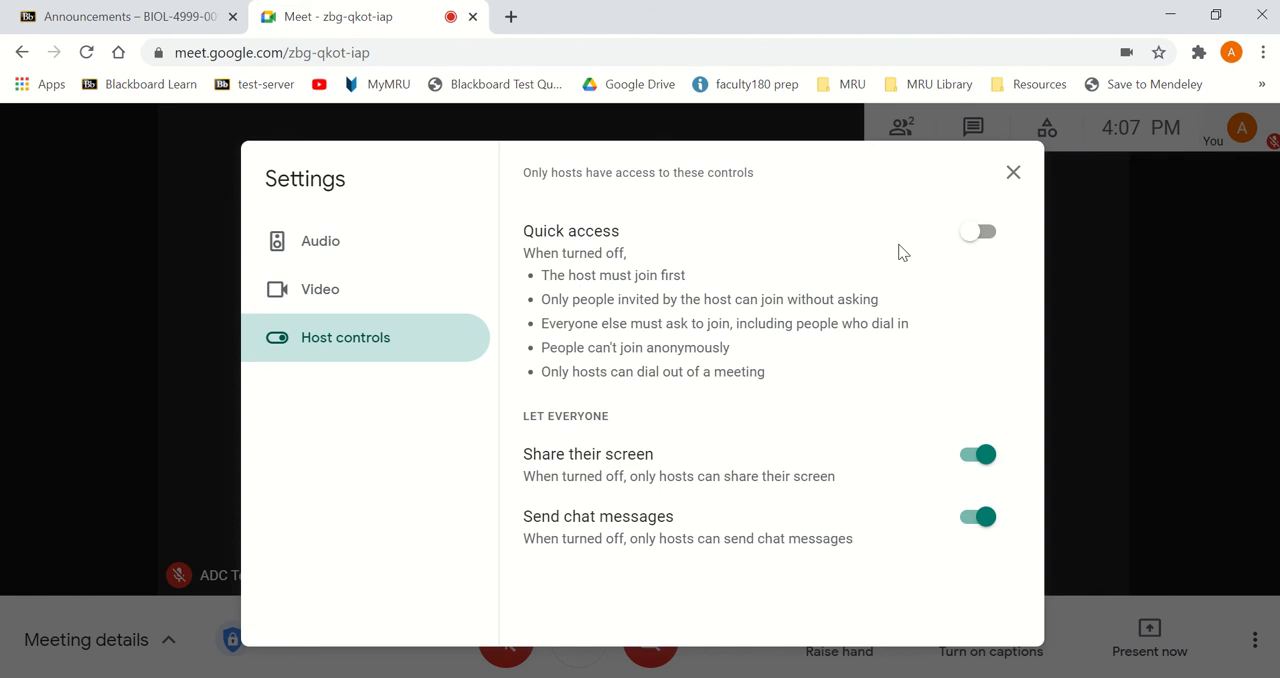
pyautogui.click(986, 233)
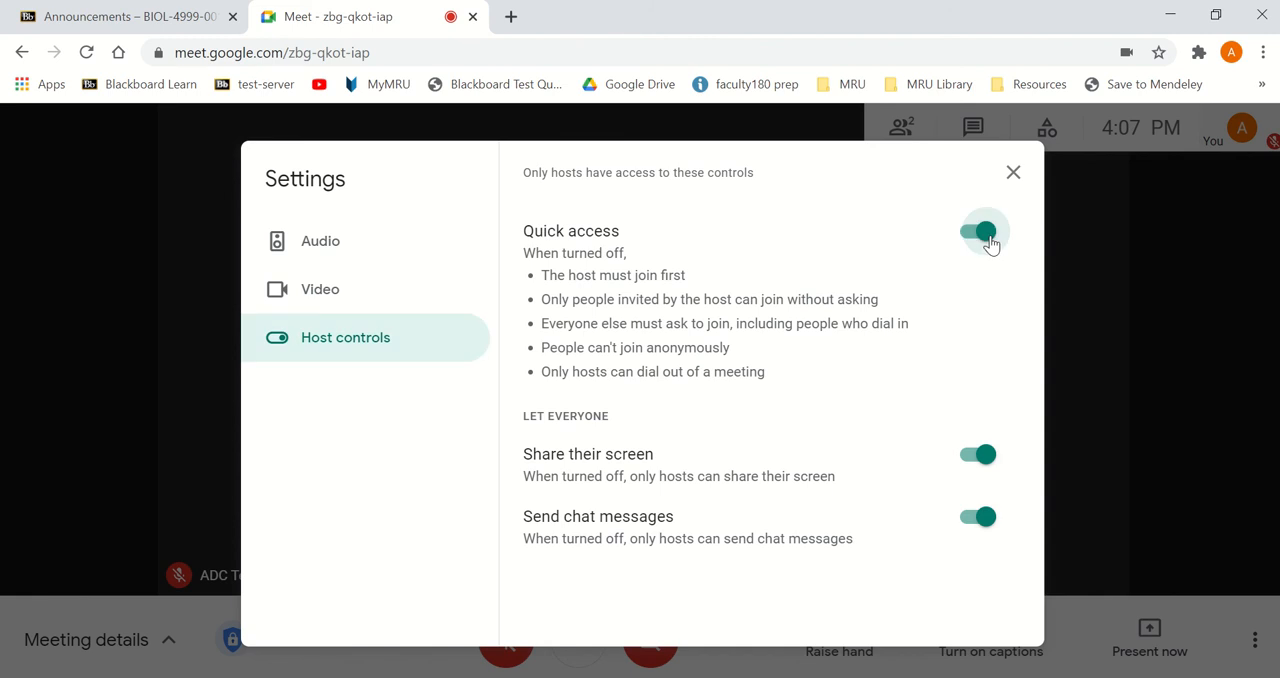
pyautogui.click(982, 231)
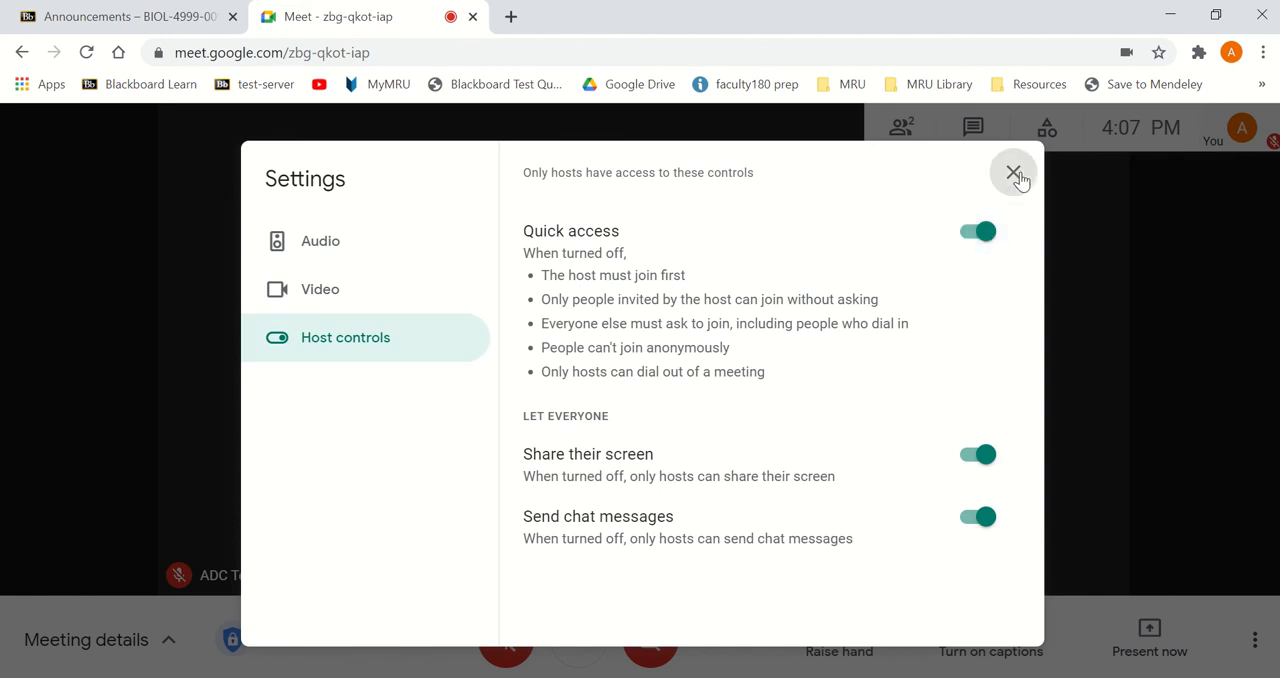
pyautogui.click(1013, 172)
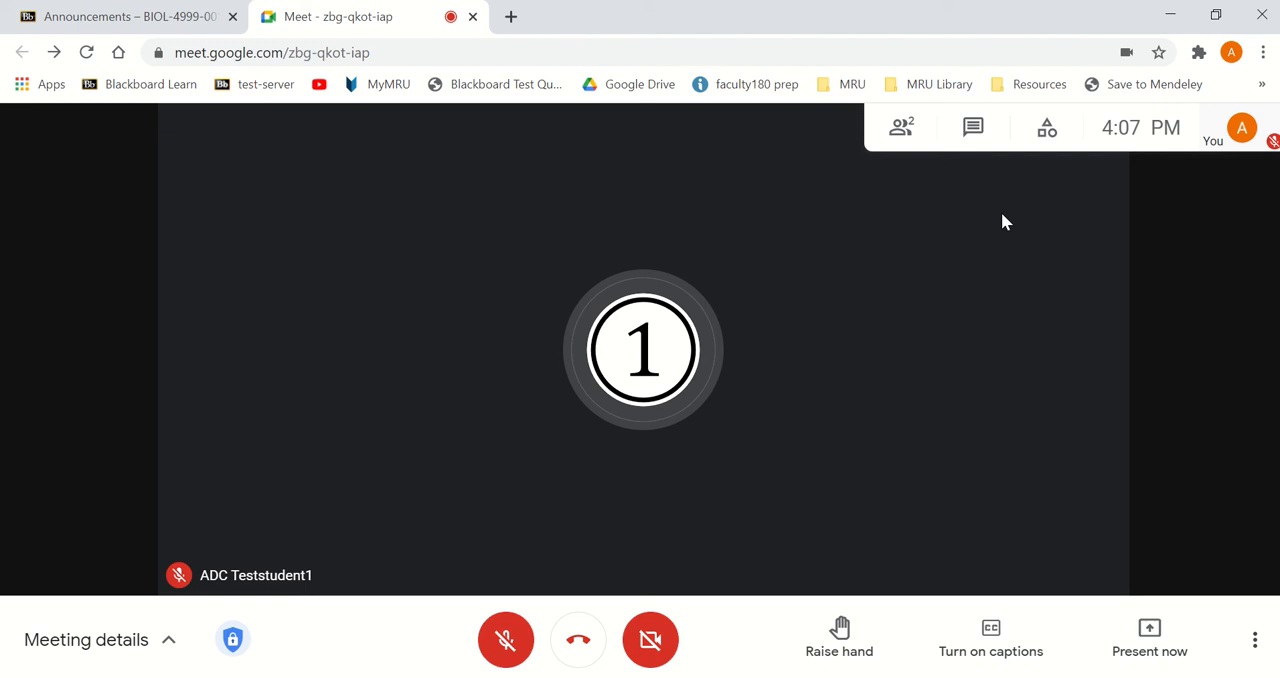
pyautogui.moveTo(838, 348)
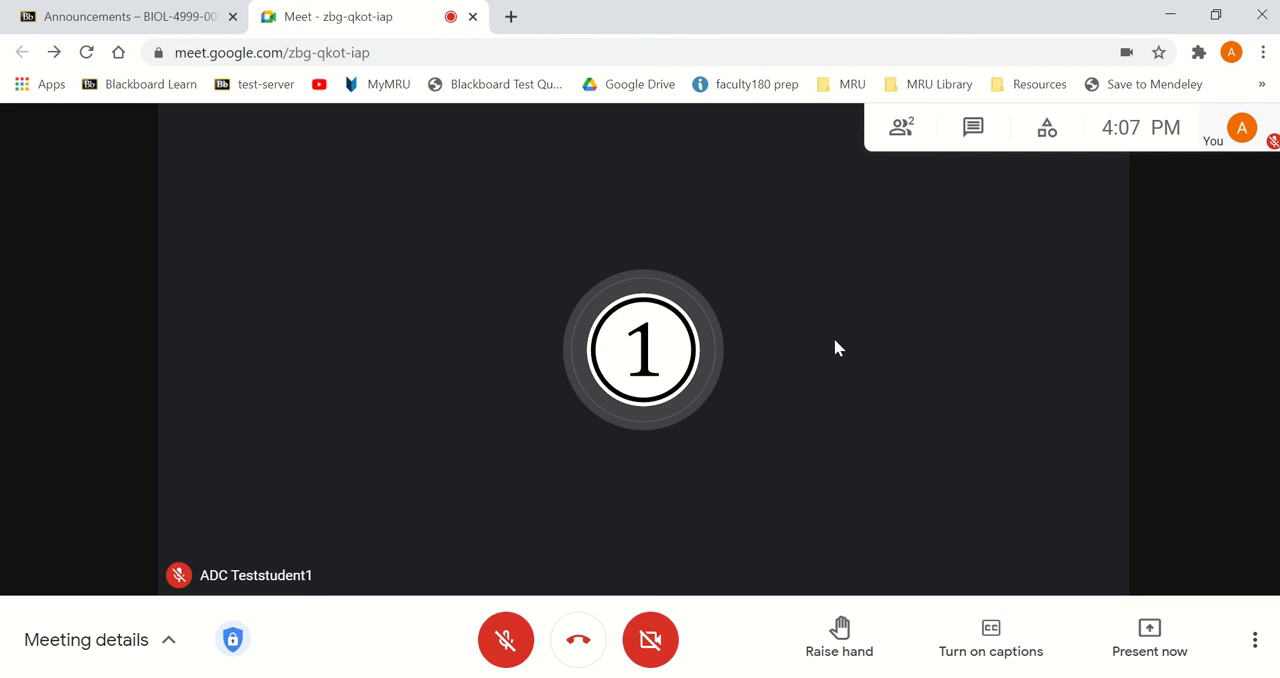
pyautogui.moveTo(606, 585)
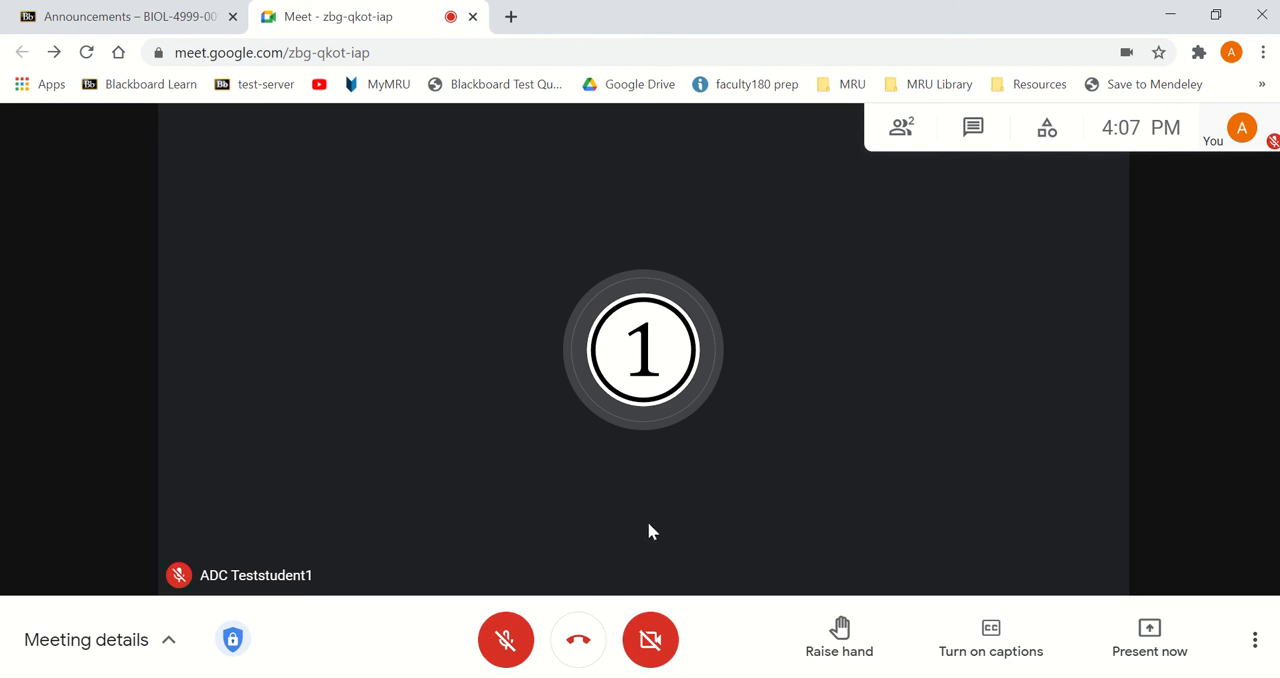
pyautogui.moveTo(937, 422)
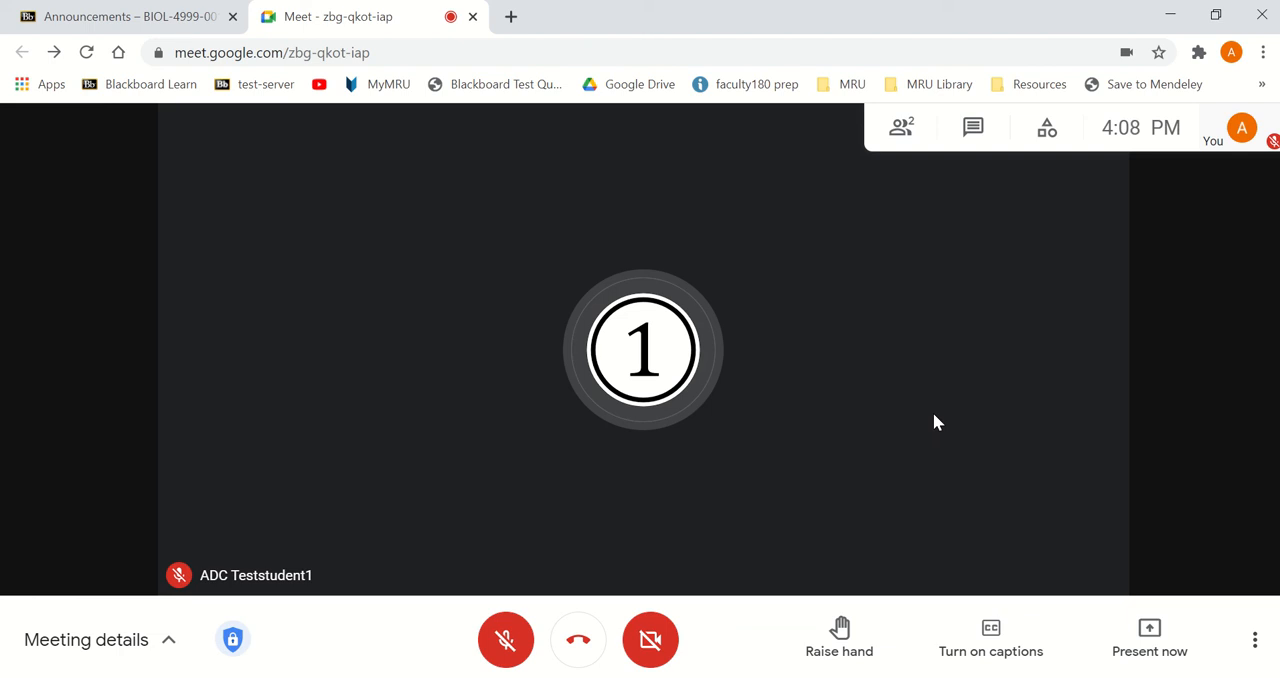
pyautogui.moveTo(1015, 409)
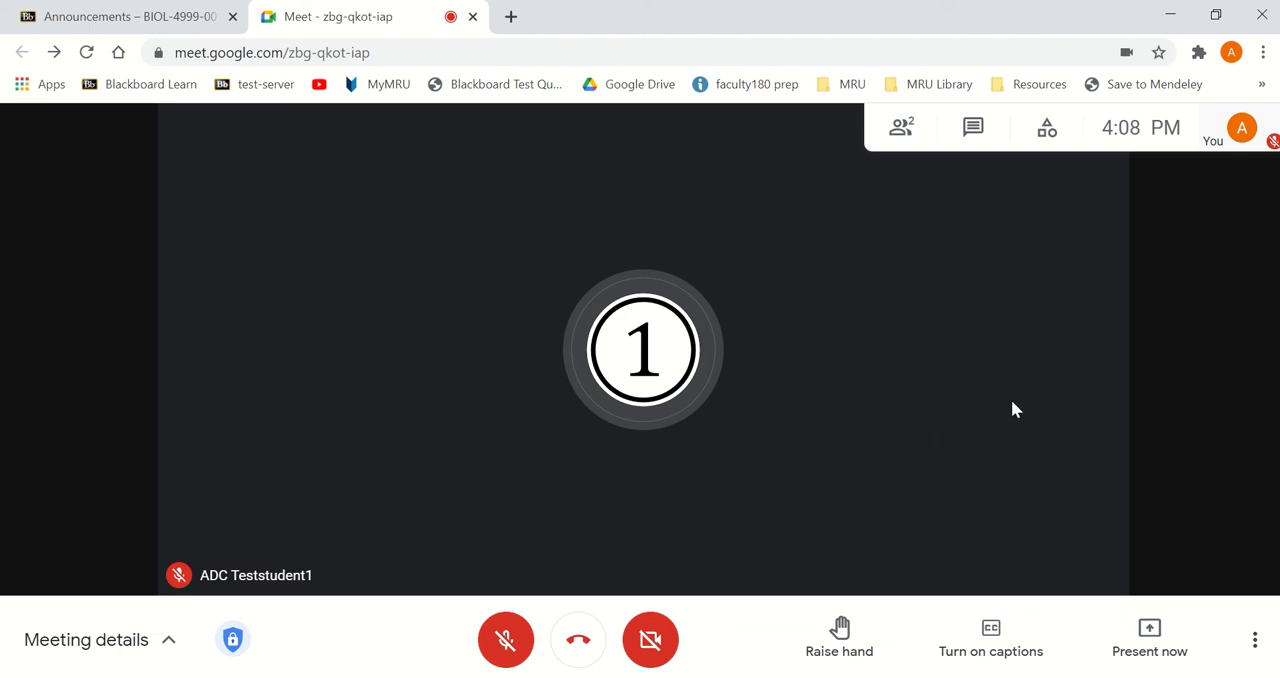
pyautogui.moveTo(1004, 392)
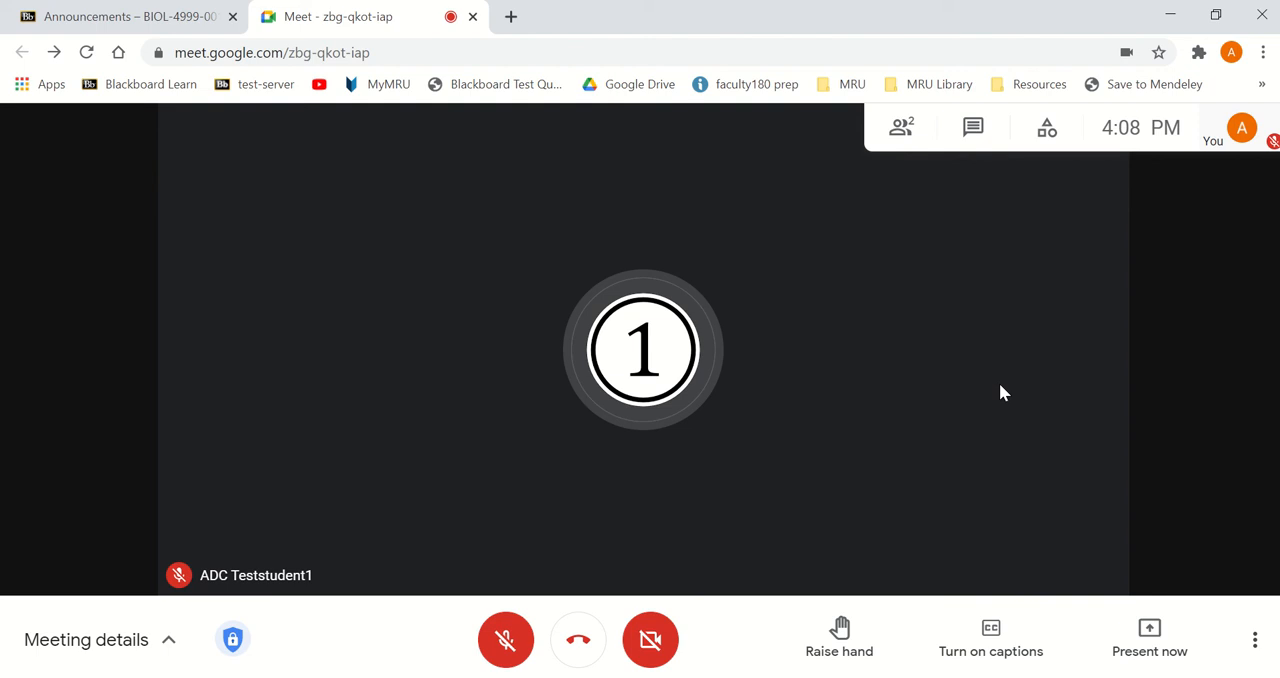
pyautogui.moveTo(674, 261)
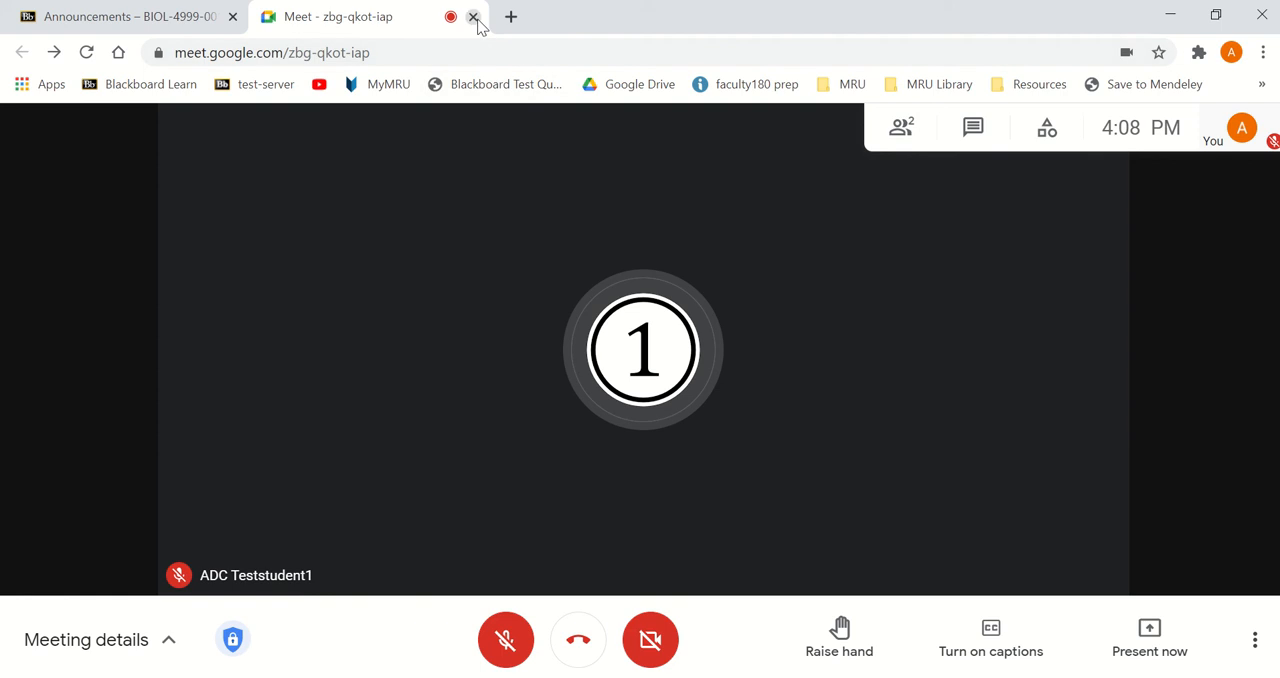
pyautogui.moveTo(475, 18)
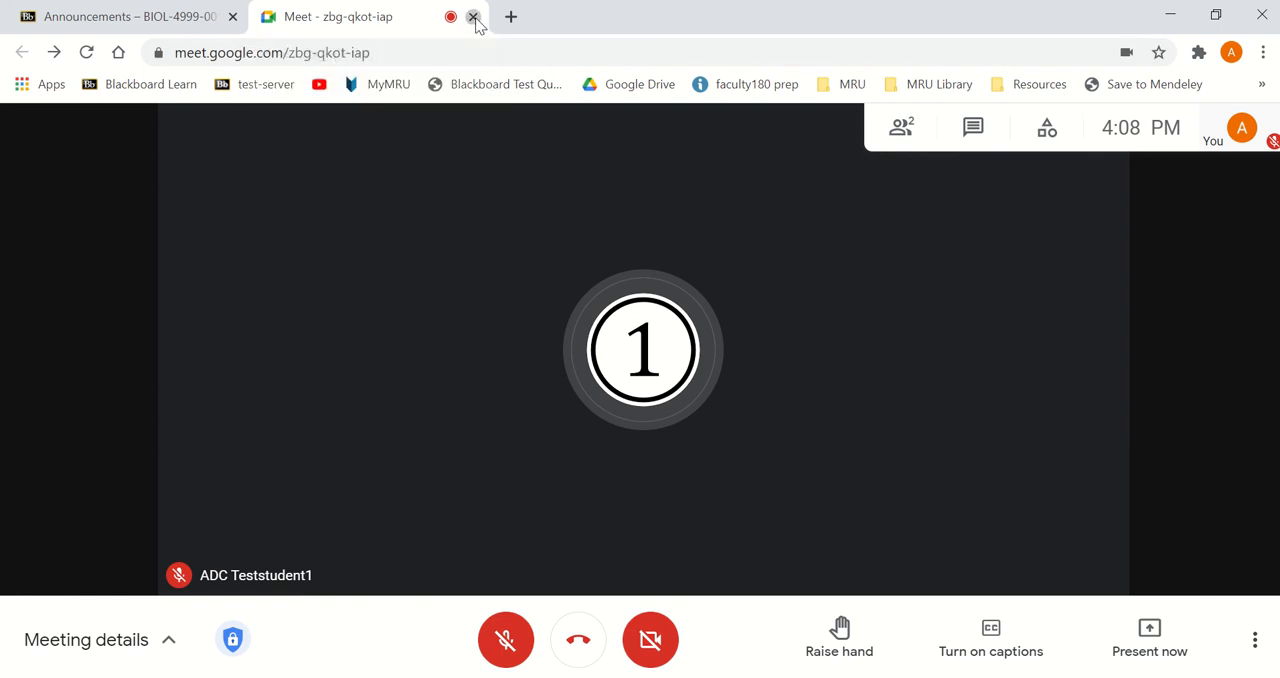
# Open Google Calendar in a new Chrome tab from the Google apps grid.
pyautogui.click(475, 16)
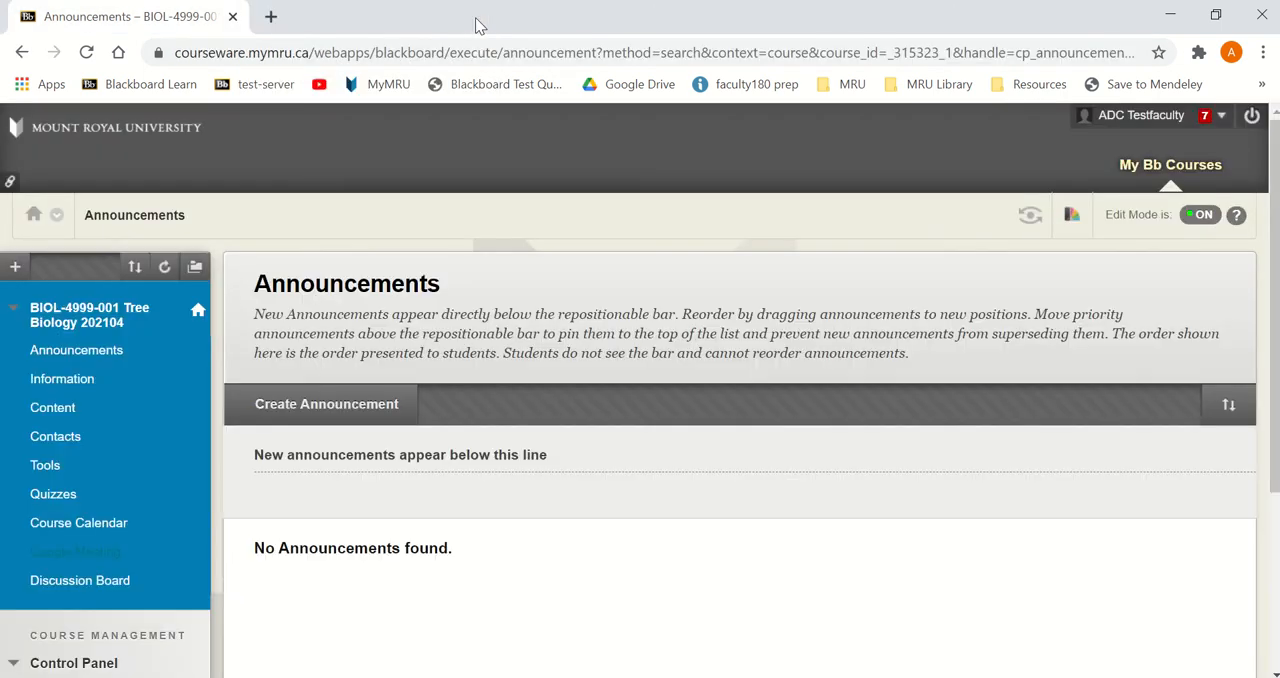
pyautogui.click(268, 17)
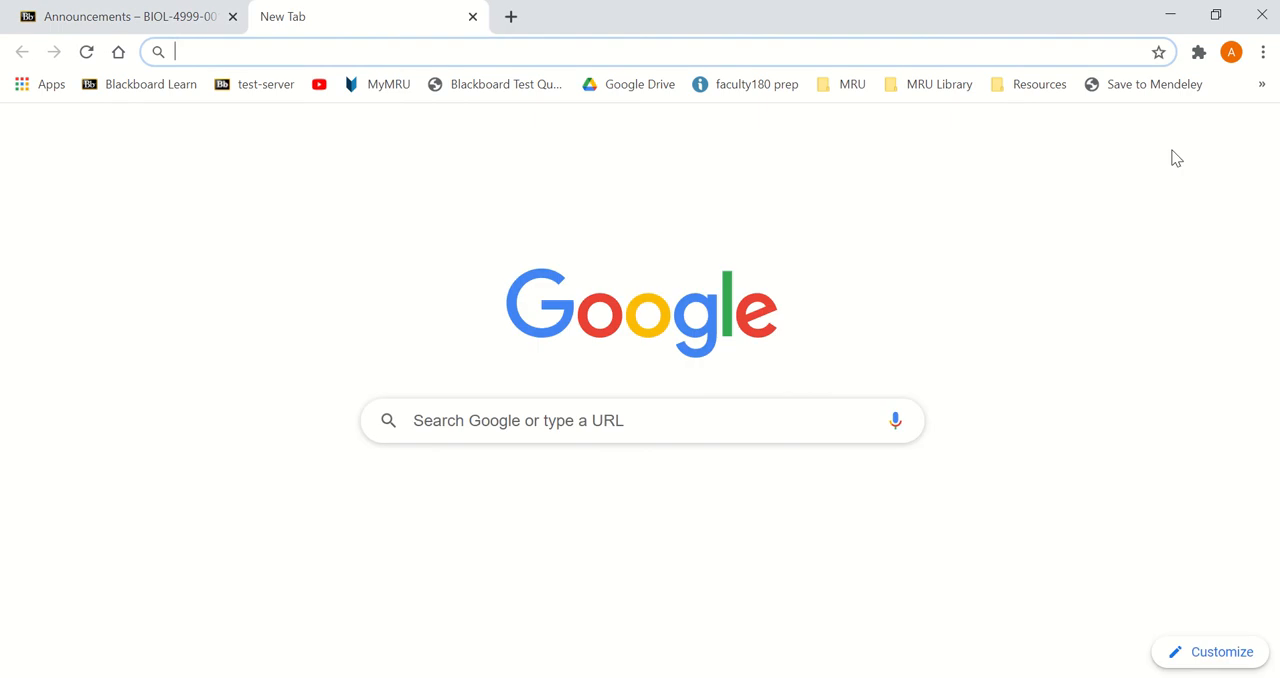
pyautogui.click(1202, 135)
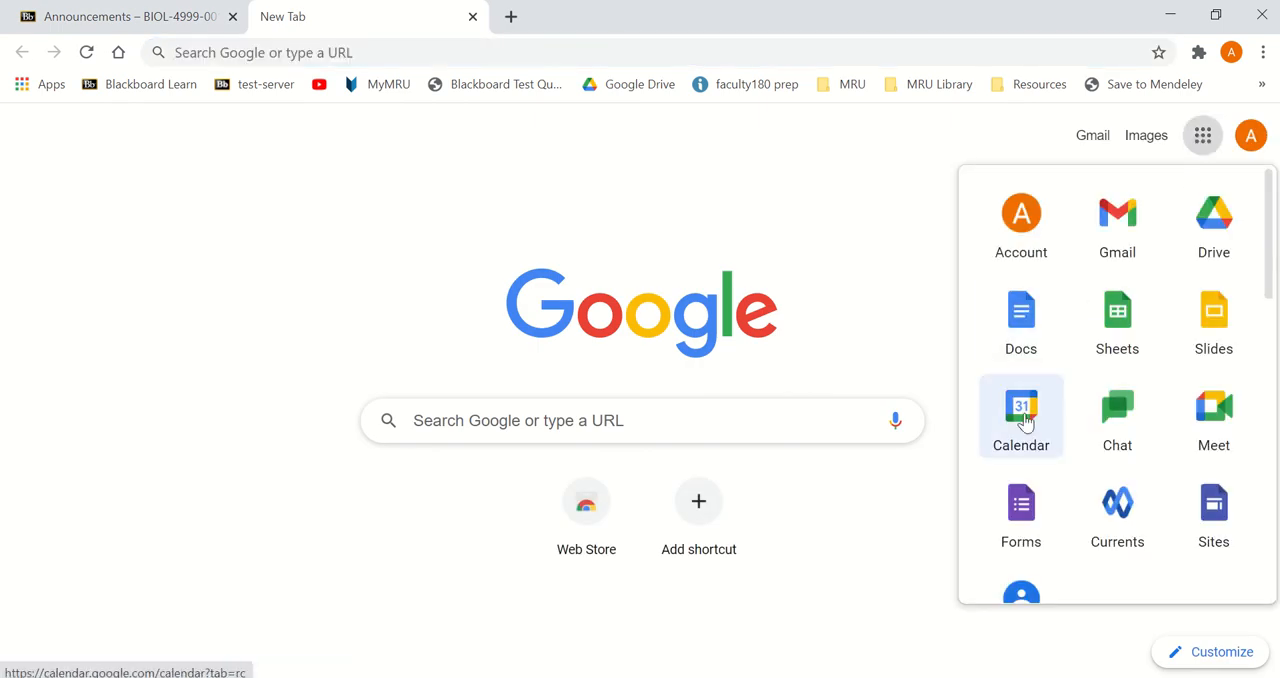
pyautogui.click(1021, 405)
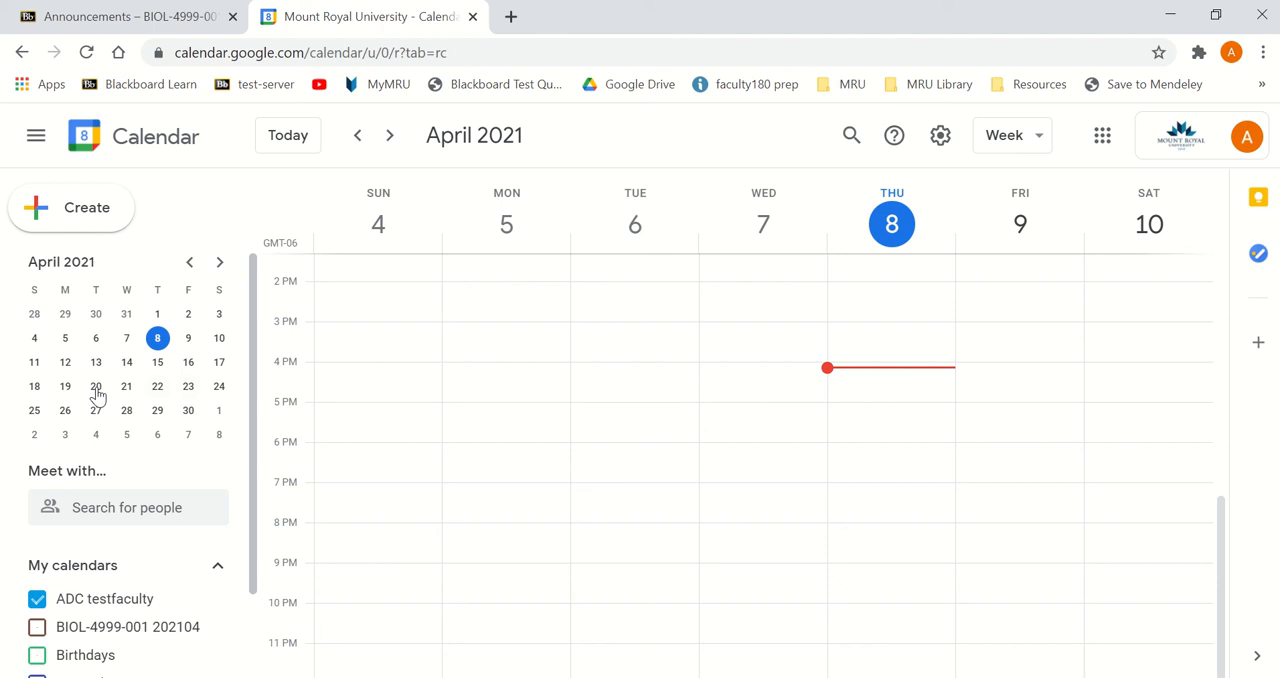
# Show the week of April 5 and review the Monday BIOL-4999-001 class details.
pyautogui.click(65, 337)
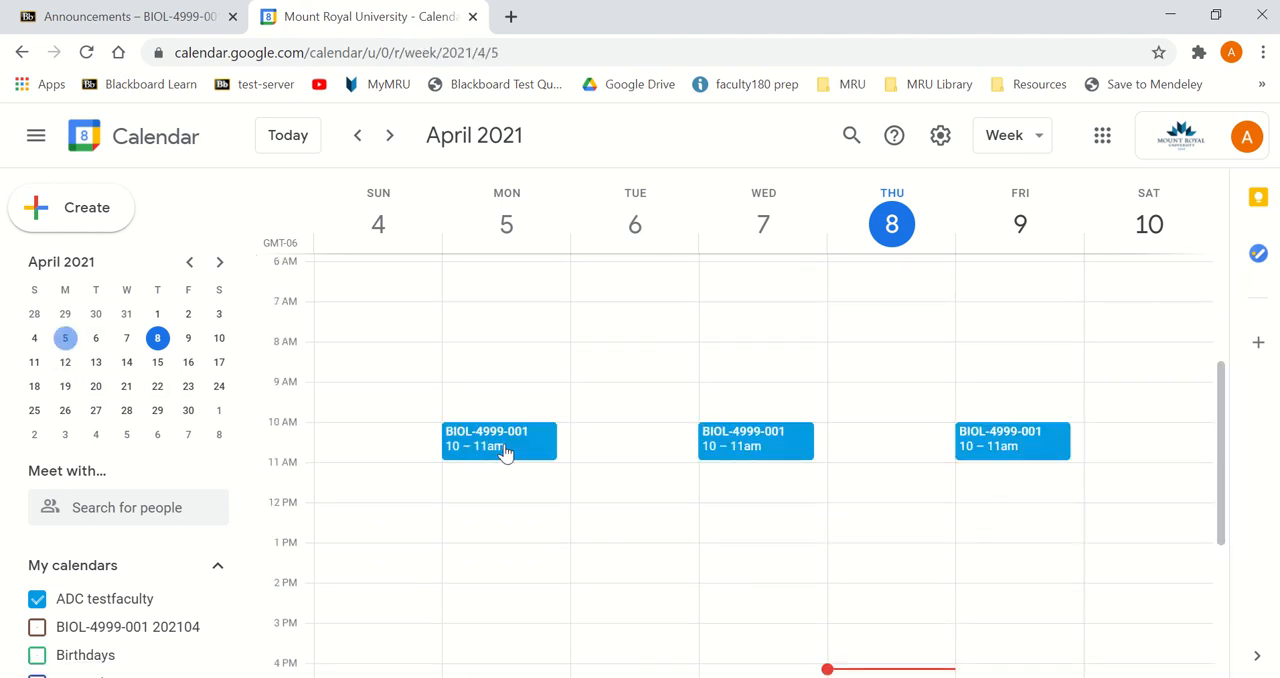
pyautogui.moveTo(502, 440)
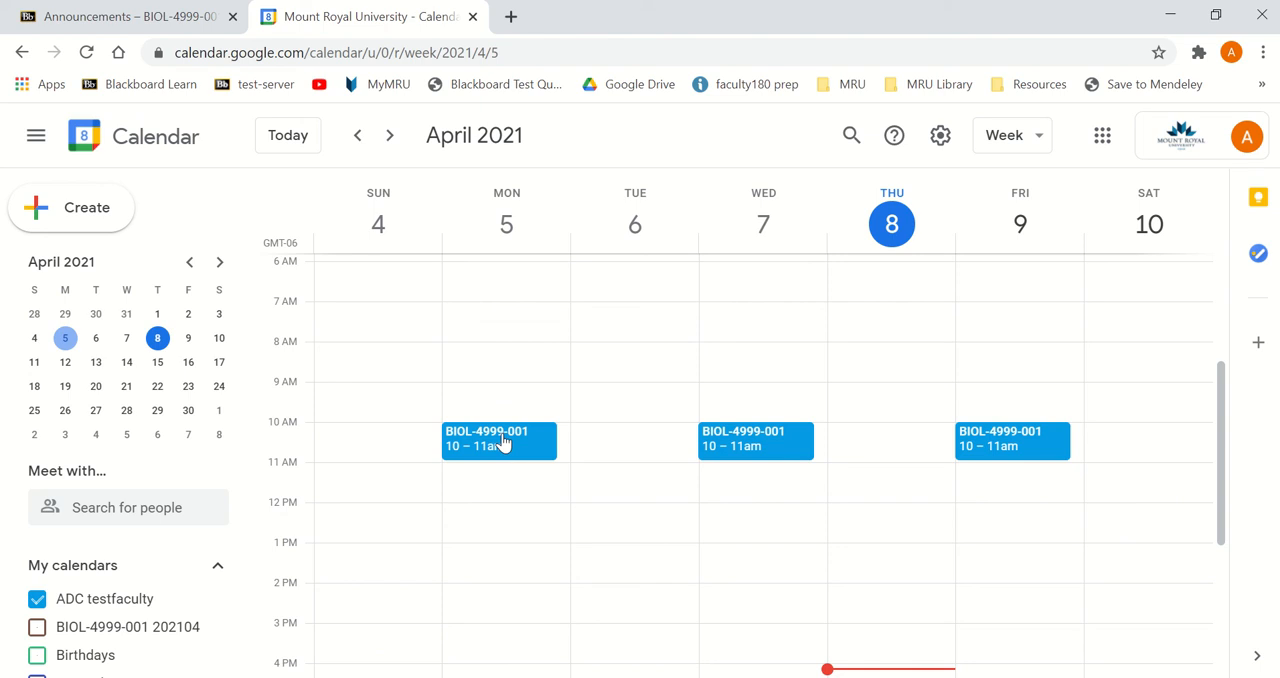
pyautogui.click(499, 441)
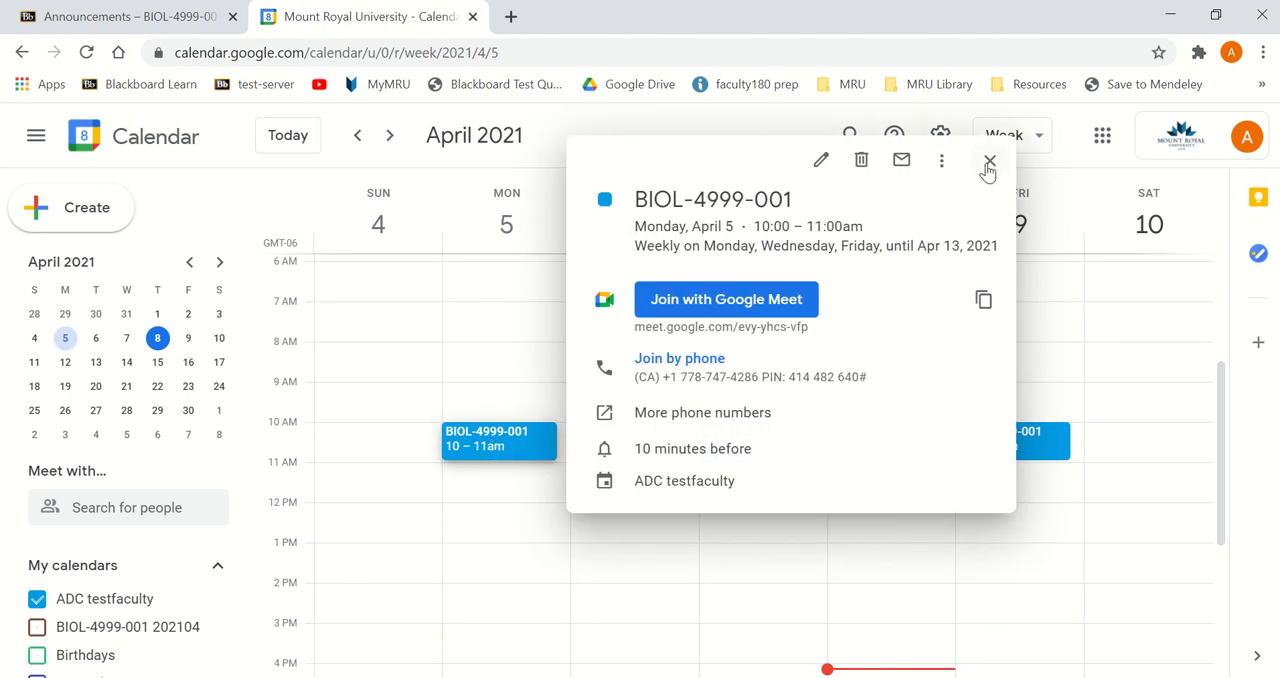
pyautogui.click(988, 160)
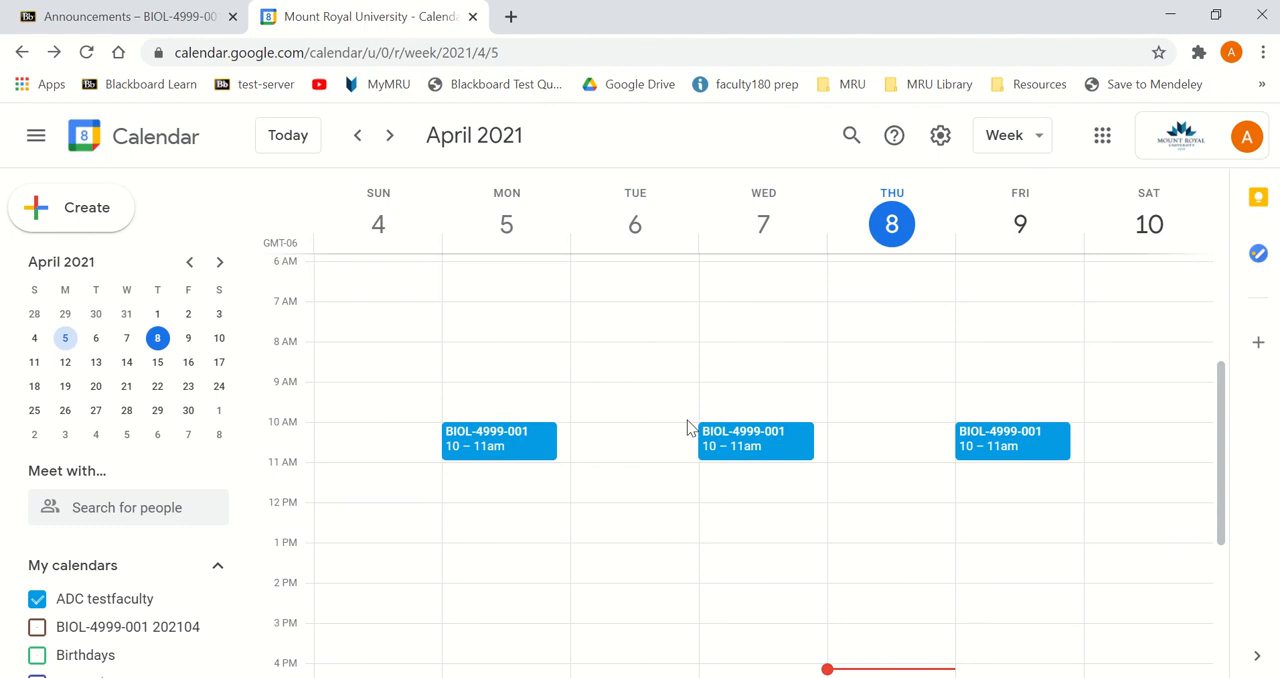
pyautogui.moveTo(577, 433)
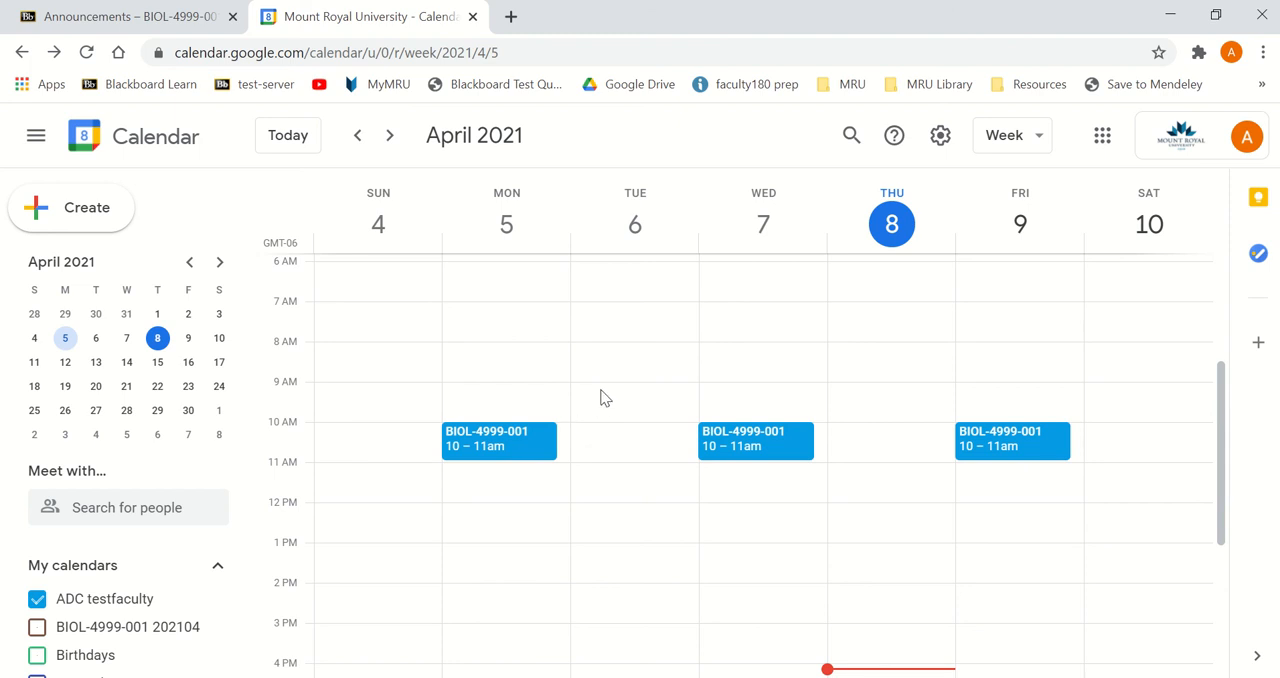
pyautogui.moveTo(518, 378)
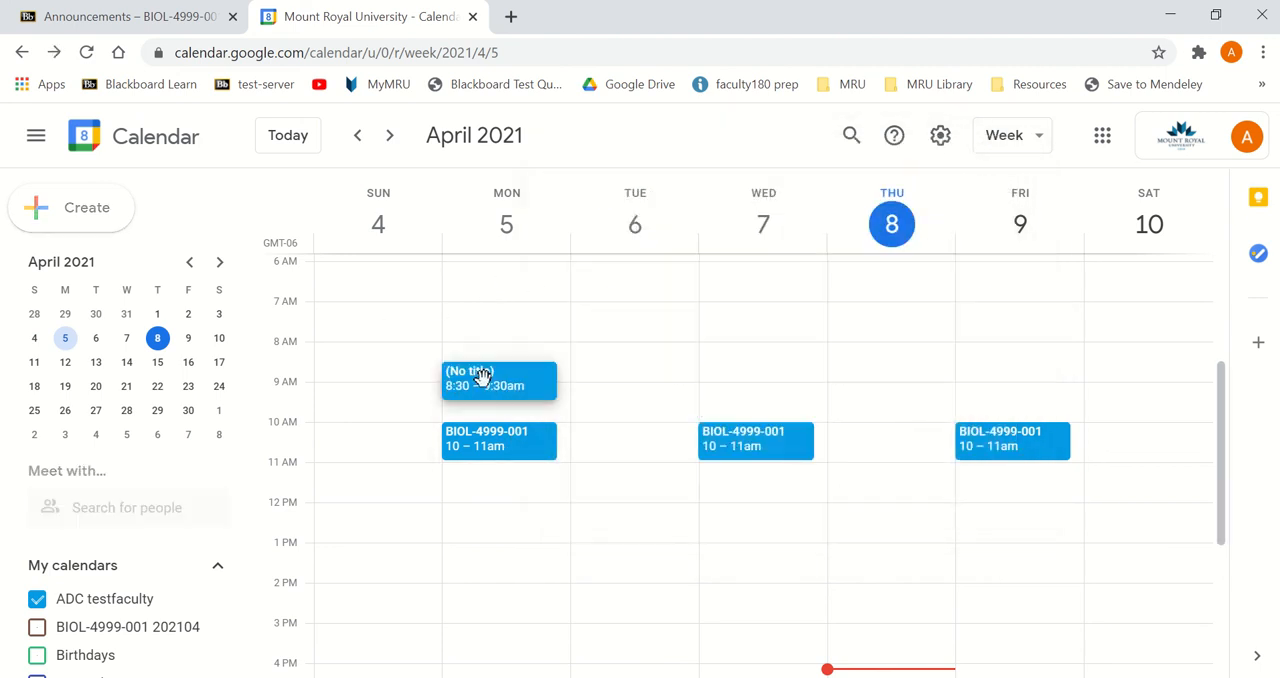
# Save a BIOL-4999-001 event for Monday 8:30–9:30am with Google Meet conferencing.
pyautogui.click(498, 381)
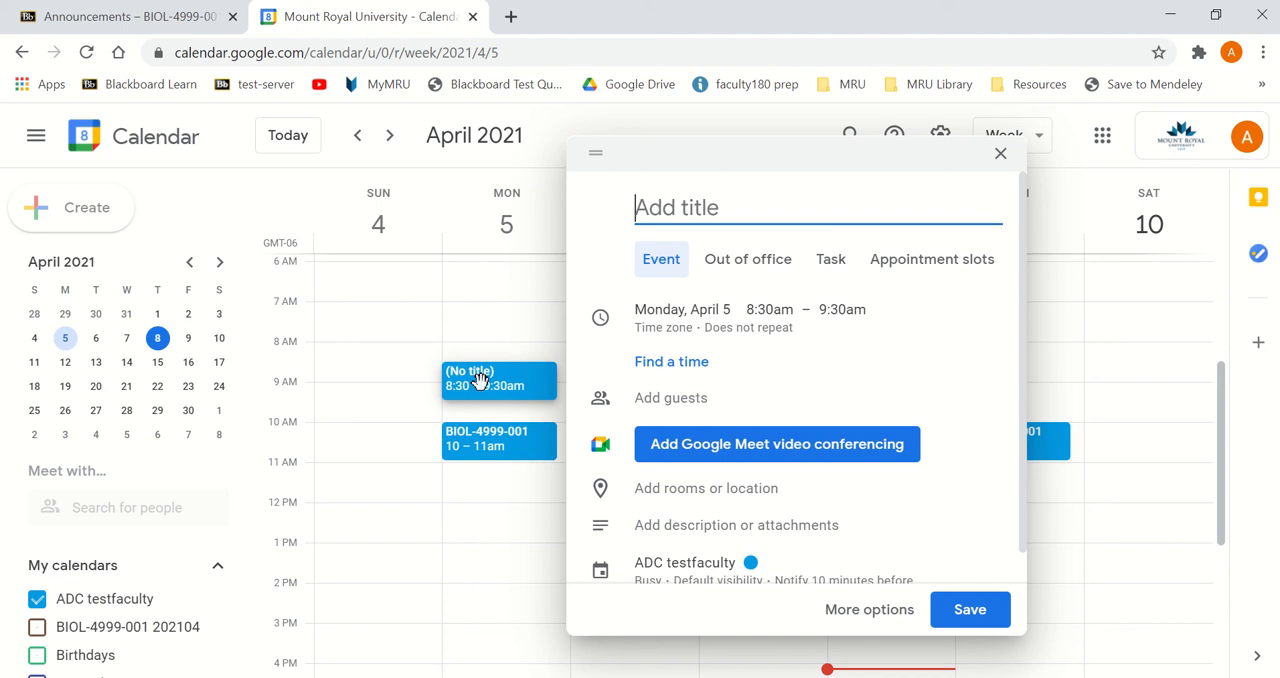
pyautogui.moveTo(930, 259)
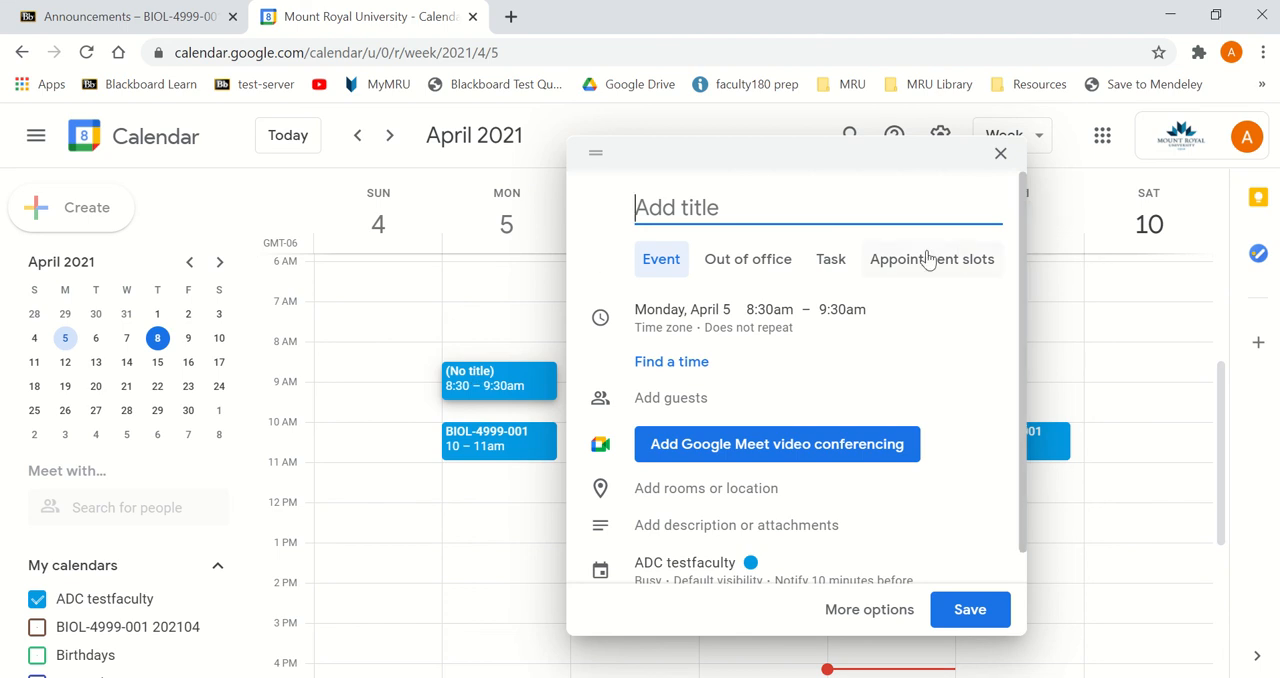
pyautogui.write('BIOL-4999-001')
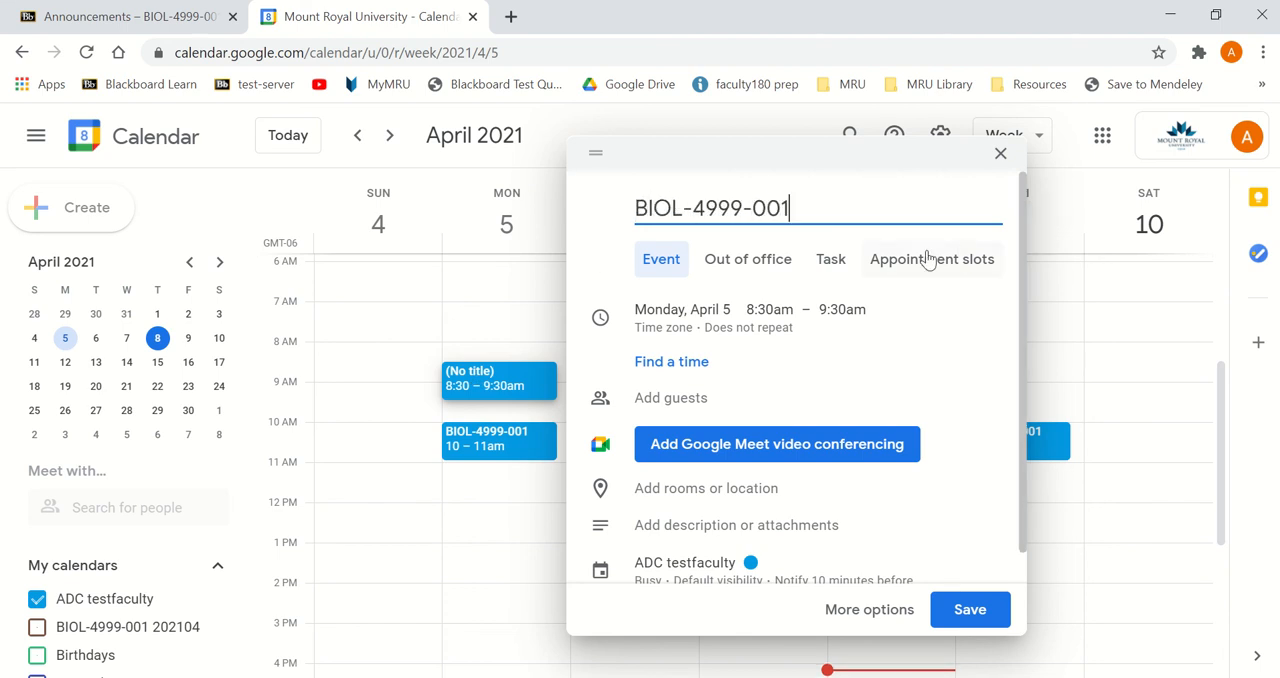
pyautogui.click(777, 444)
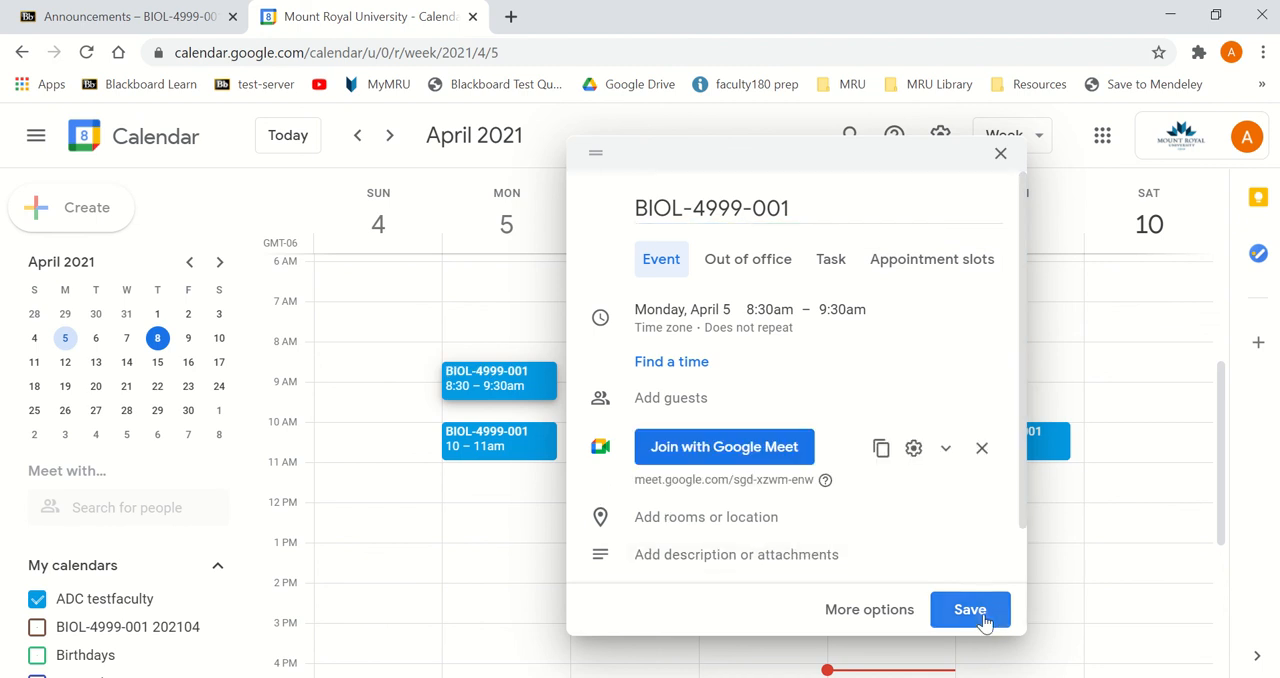
pyautogui.click(970, 609)
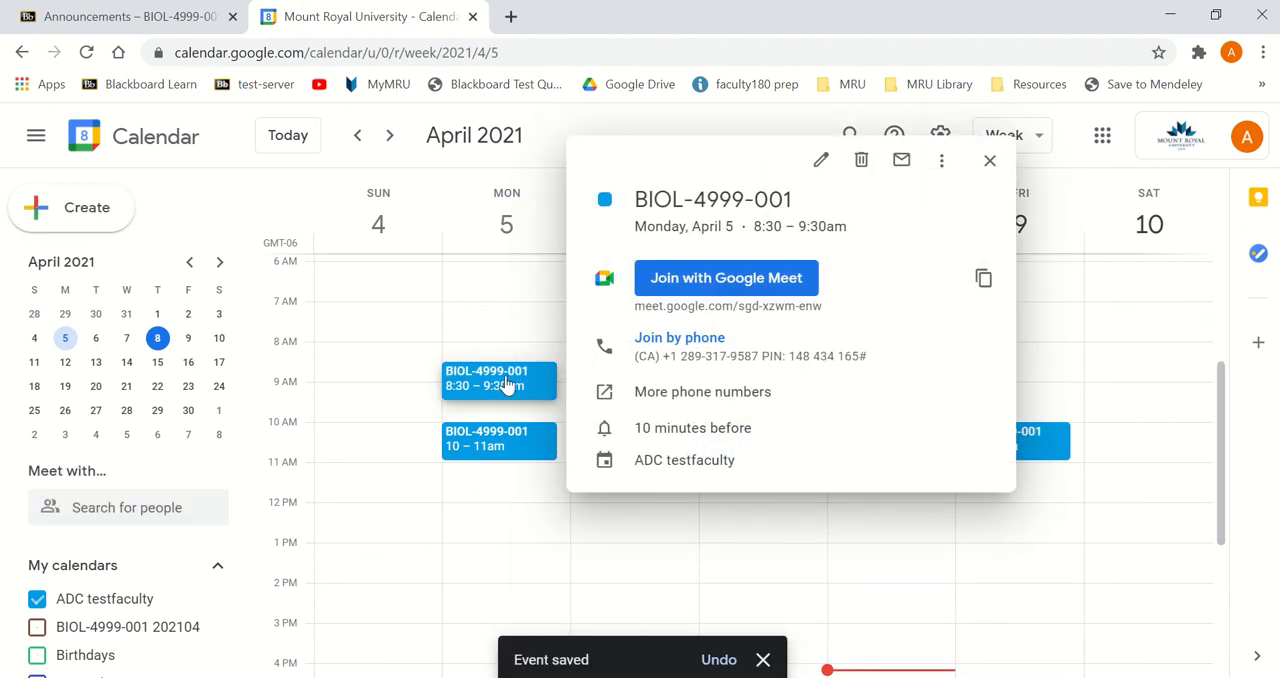
pyautogui.click(989, 160)
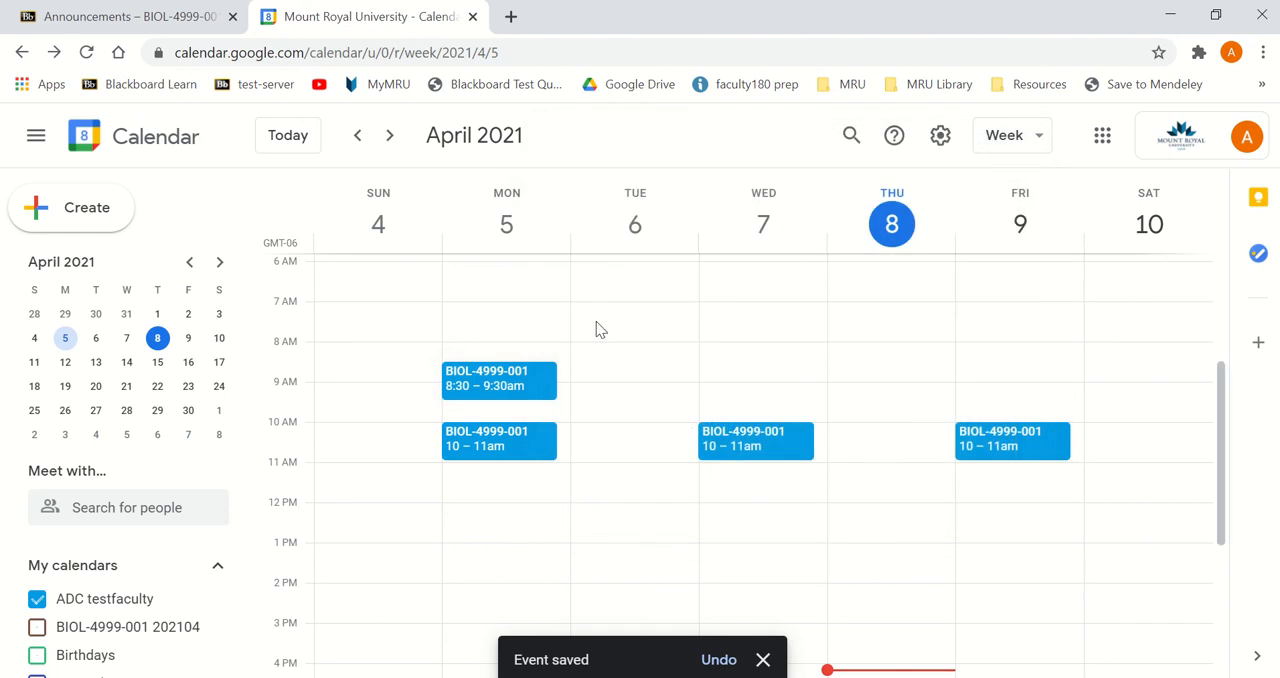
pyautogui.moveTo(470, 386)
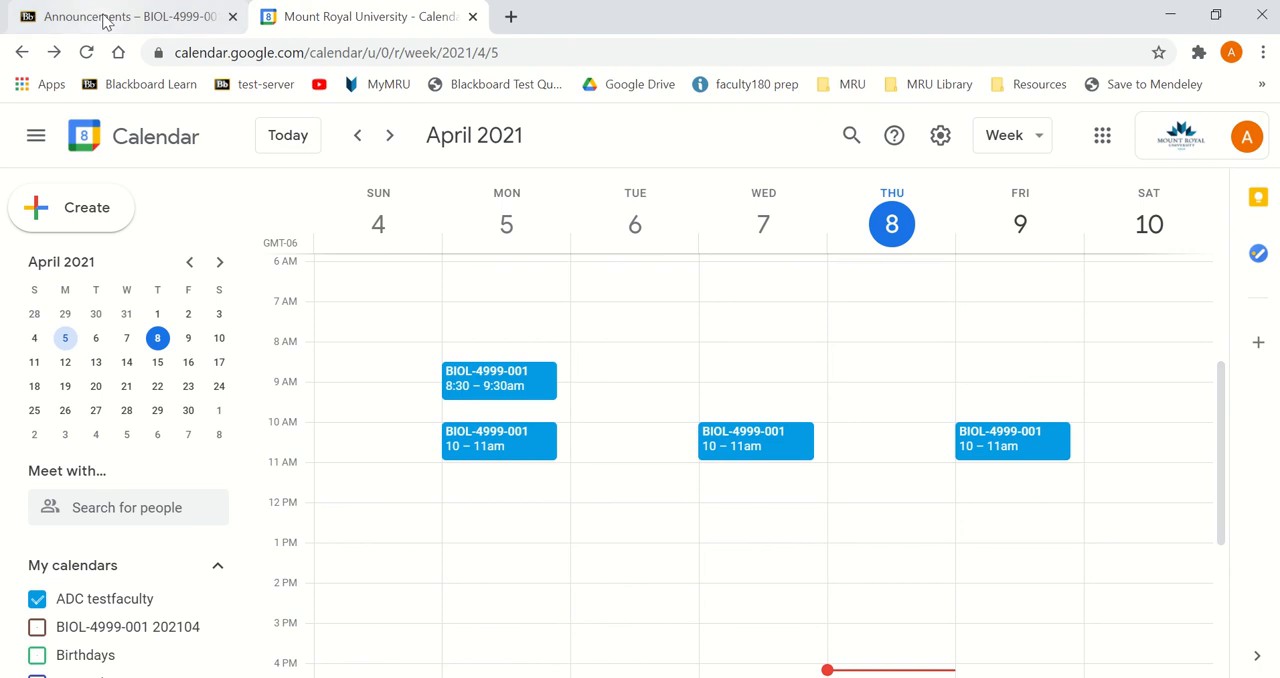
# Switch back to the BIOL-4999-001 Announcements tab in Blackboard.
pyautogui.click(130, 20)
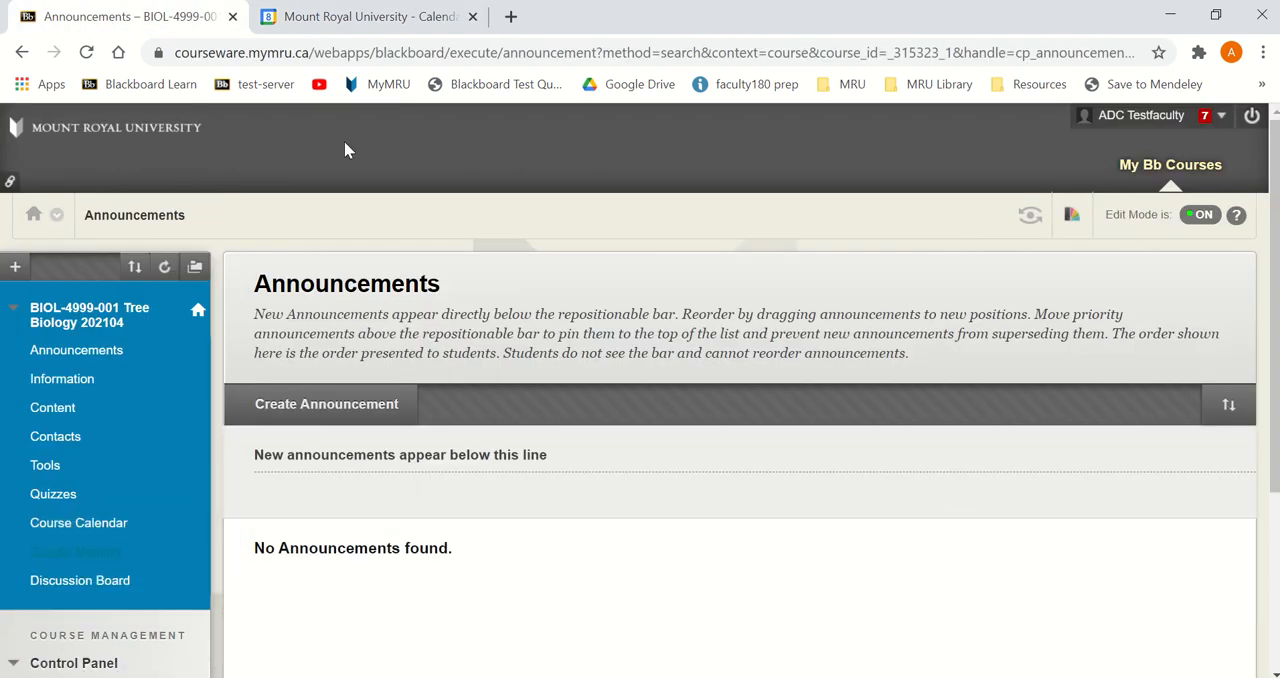
pyautogui.moveTo(150, 557)
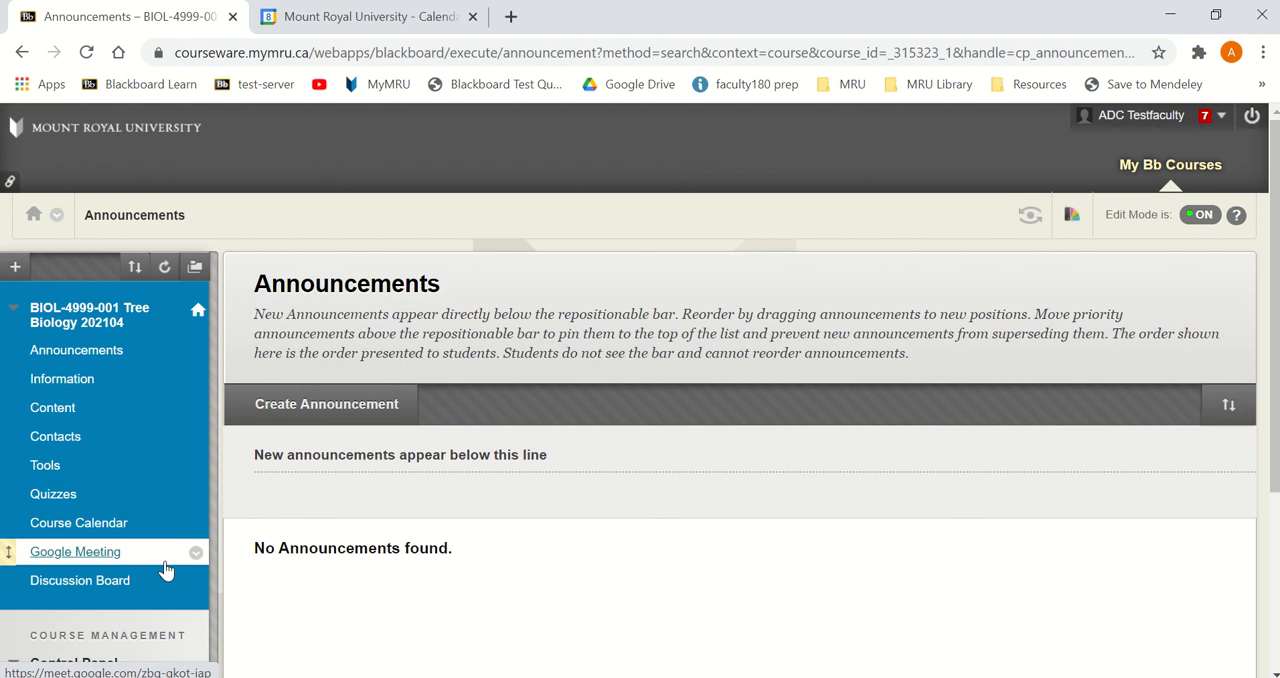